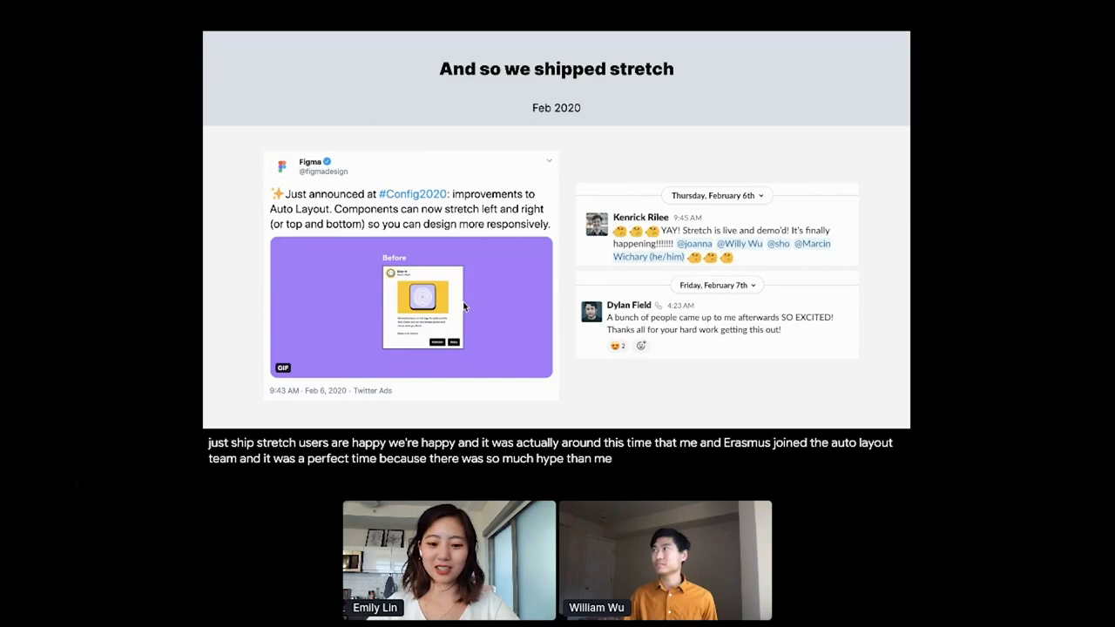
- Advance through the Alignment slide to the Resizing slide on fixed, hug and stretch sizing
key("Right")
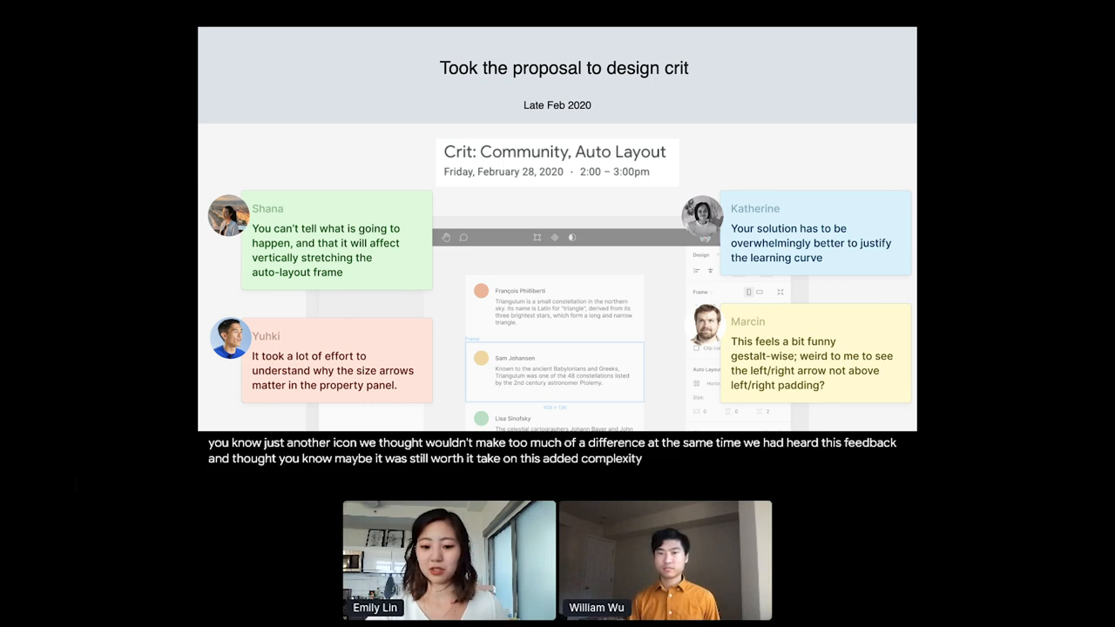
key("Right")
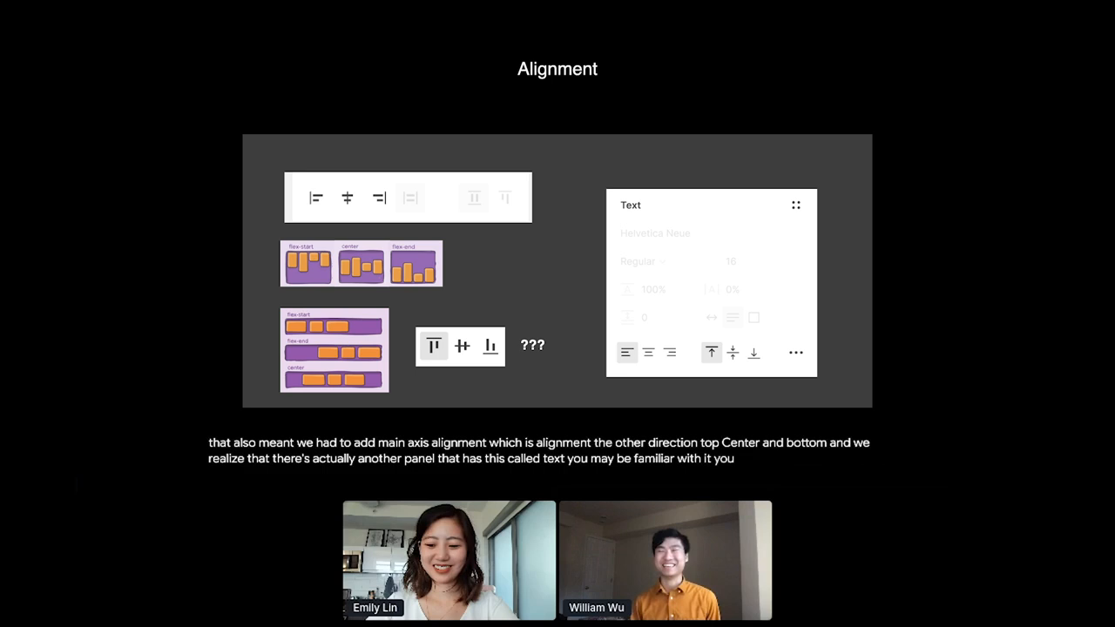
key("Right")
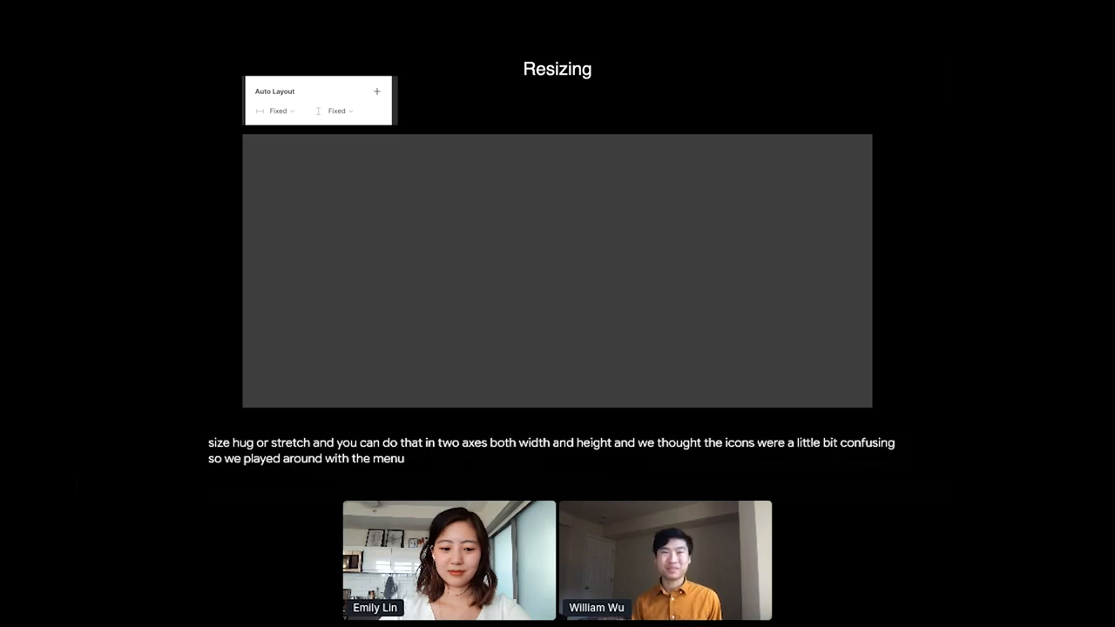
- Reveal the candidate sizing names, highlighting Hug contents, Fixed and Fill parent
left_click(279, 111)
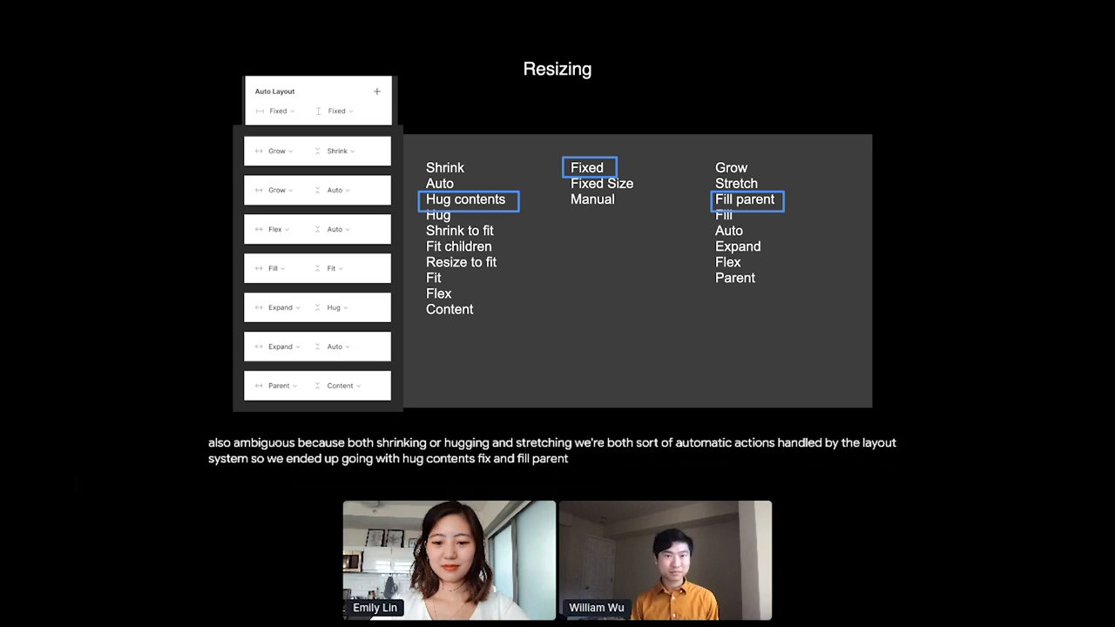
- Advance to the slide showing size options in a separate Resizing panel
key("Right")
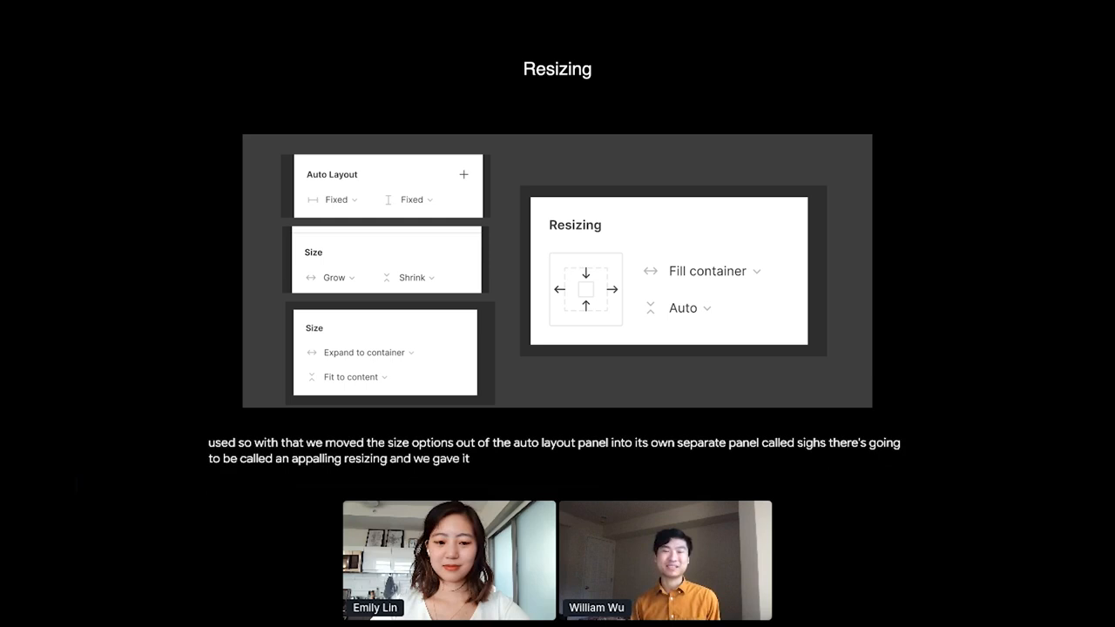
- Advance to the user-study example pairing the Constraints and Resizing panels
key("Right")
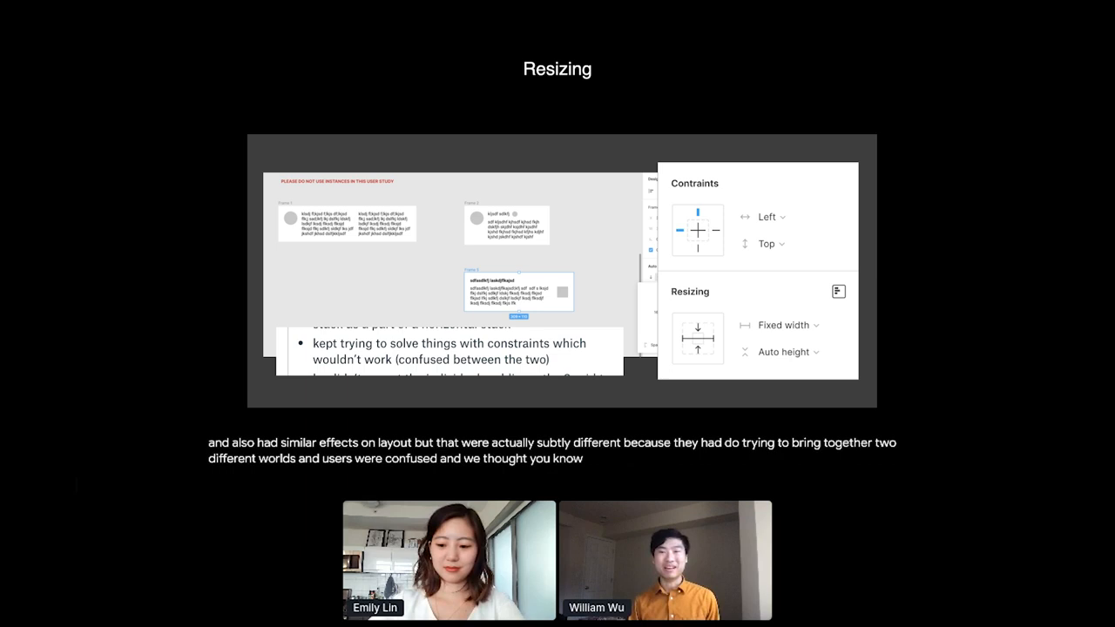
- Advance to the All Together slide comparing the AL v2 and AL v3 panels
key("Right")
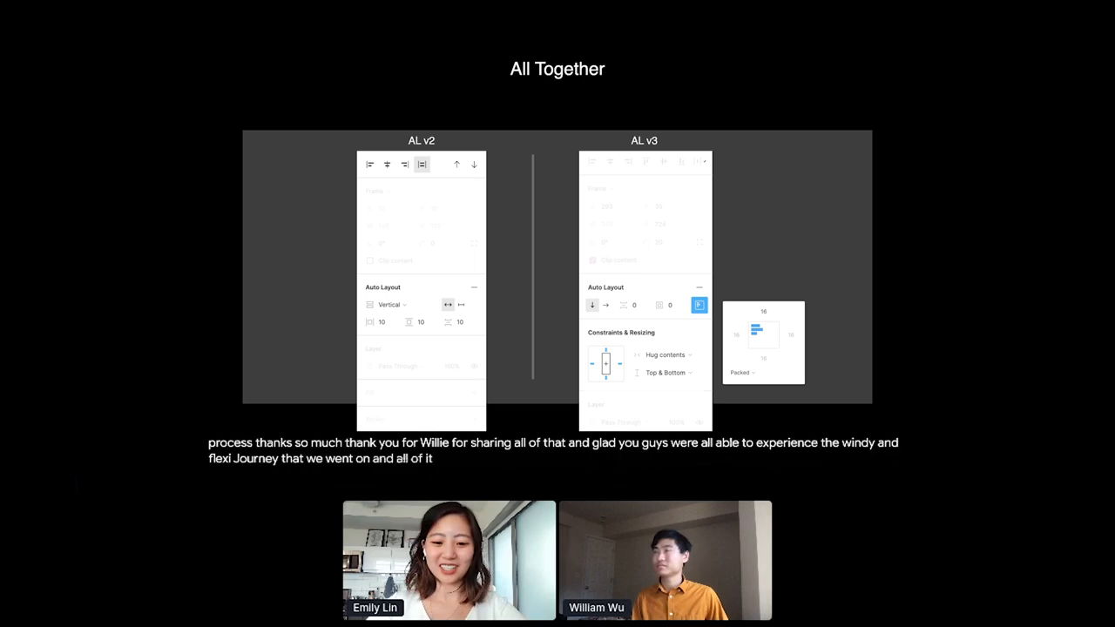
- Advance to the 'Fill in your blind spots' lessons slide
key("Right")
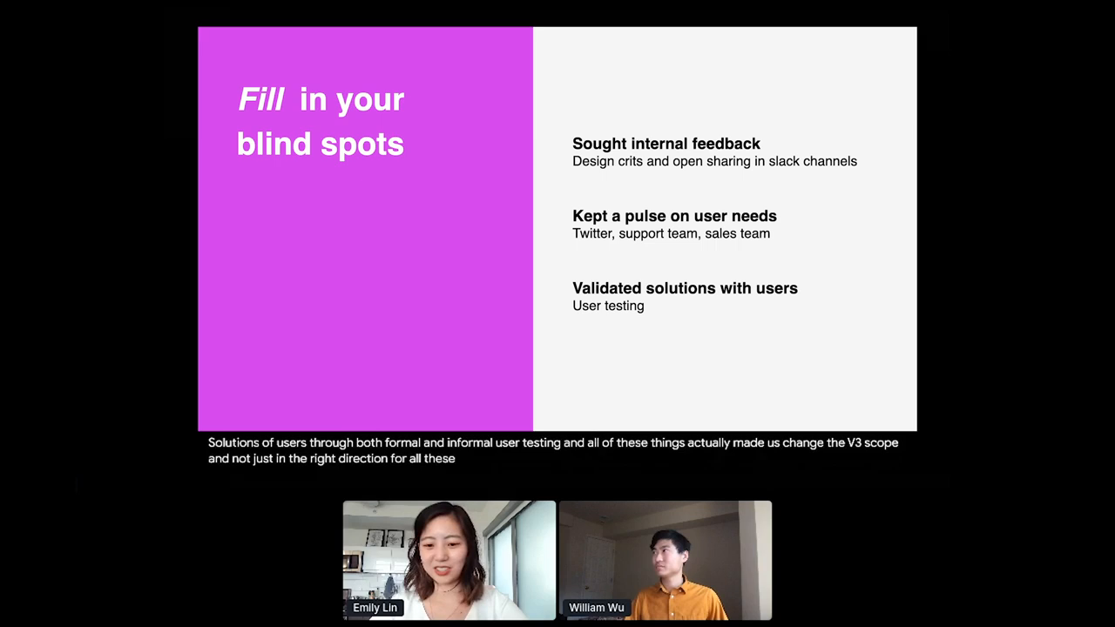
- Reveal 'Don't be constrained by your role' beside the team member photos
key("Right")
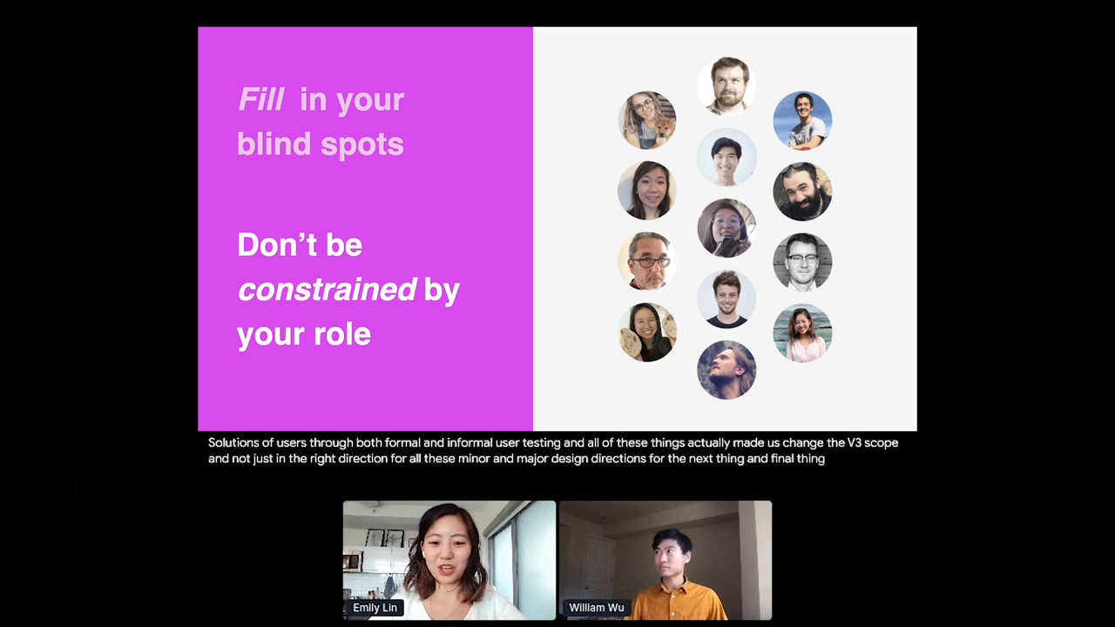